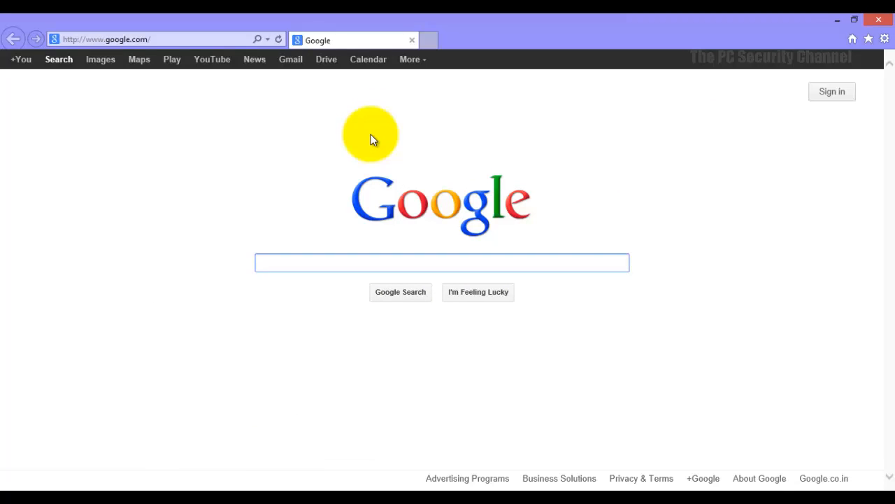
Run a manual 'Check for updates now' in Windows Update under PC settings
click(442, 263)
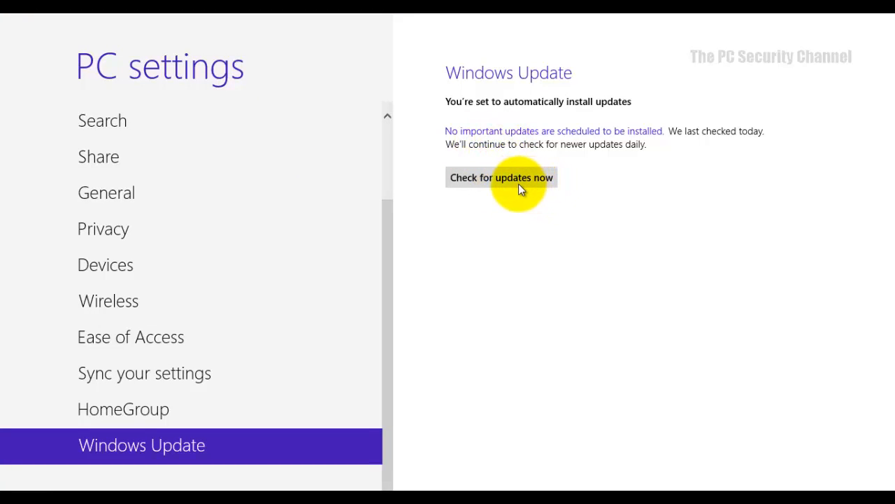
click(500, 176)
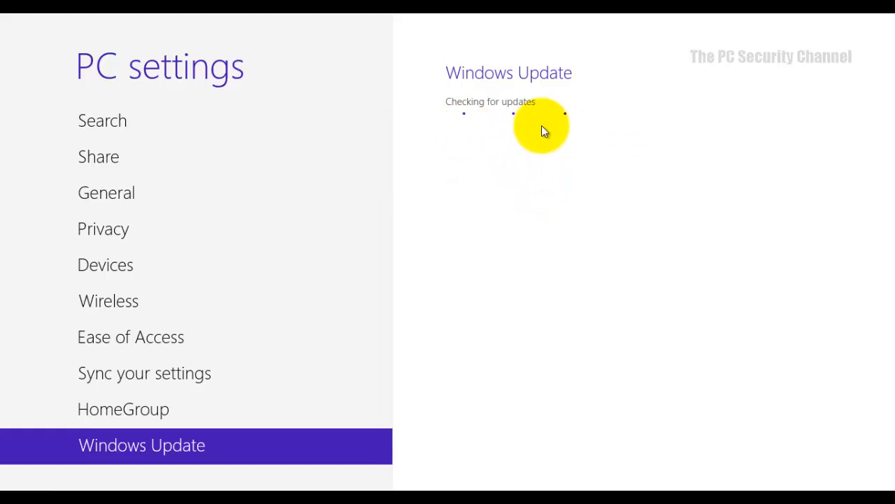
mouse_move(399, 59)
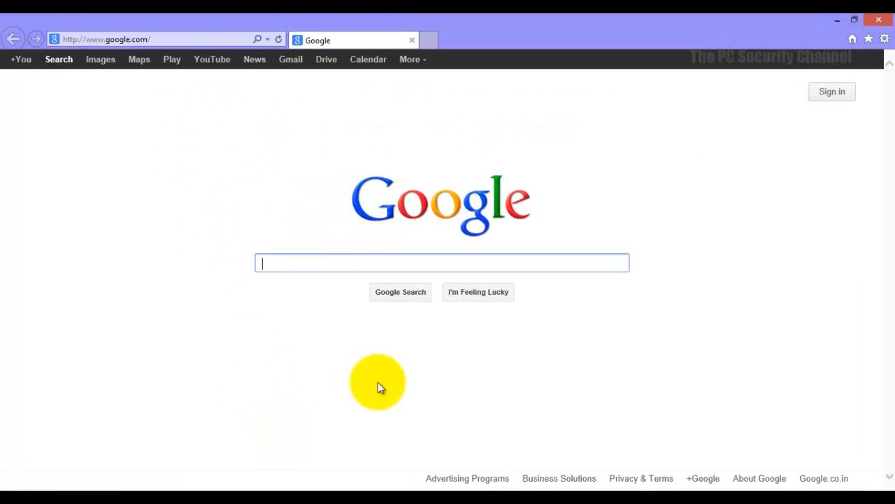
mouse_move(319, 340)
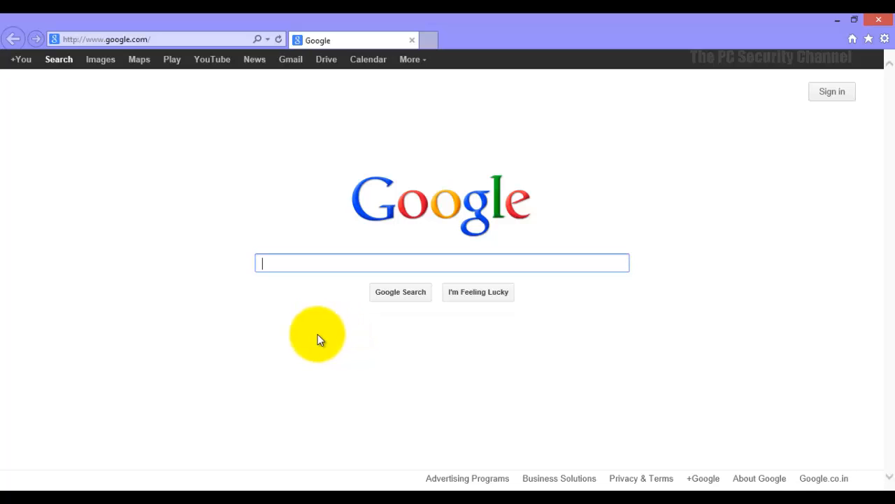
mouse_move(250, 323)
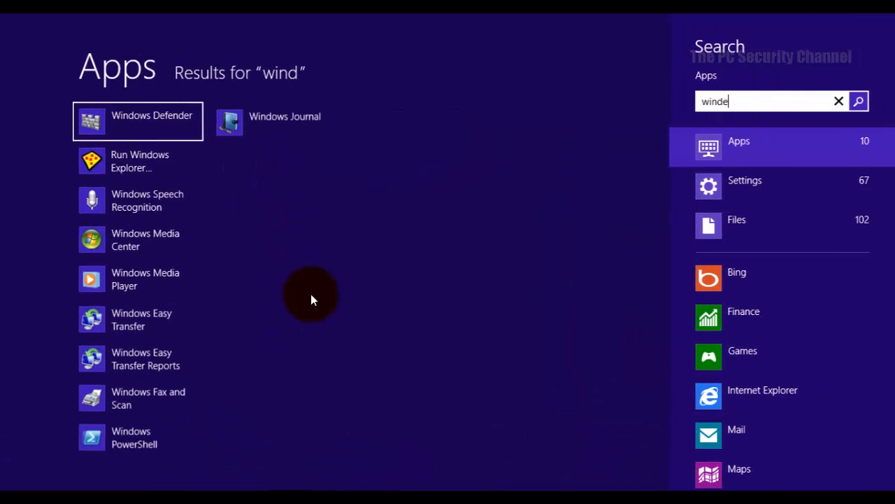
key(Backspace)
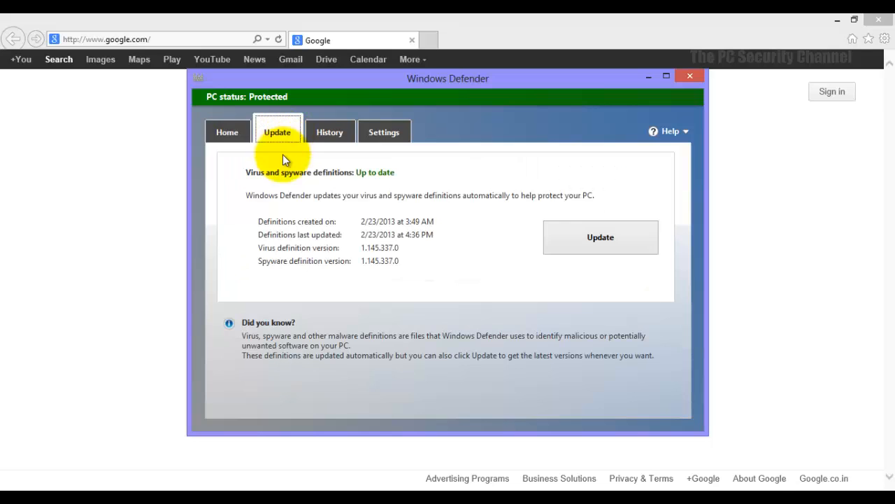
click(600, 237)
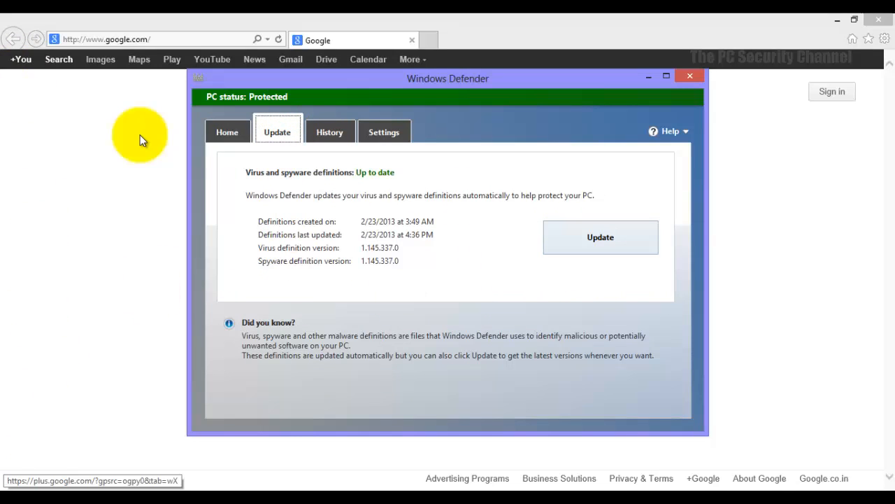
click(226, 131)
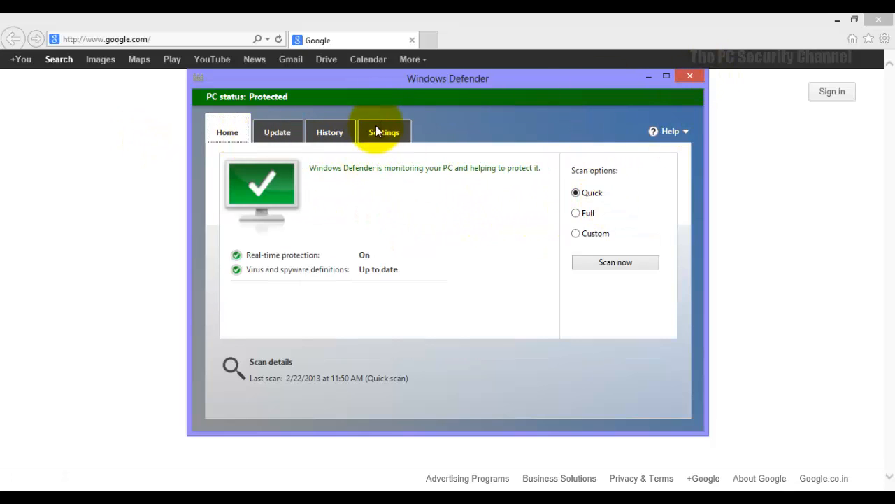
click(383, 132)
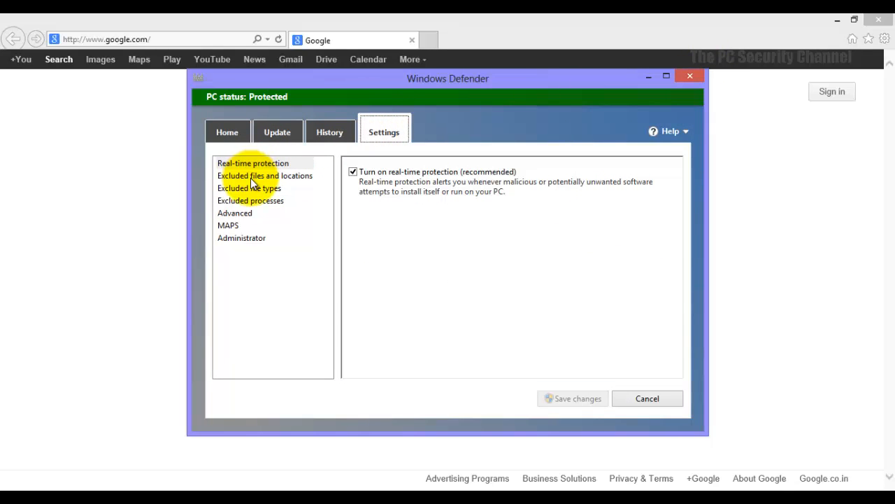
click(249, 187)
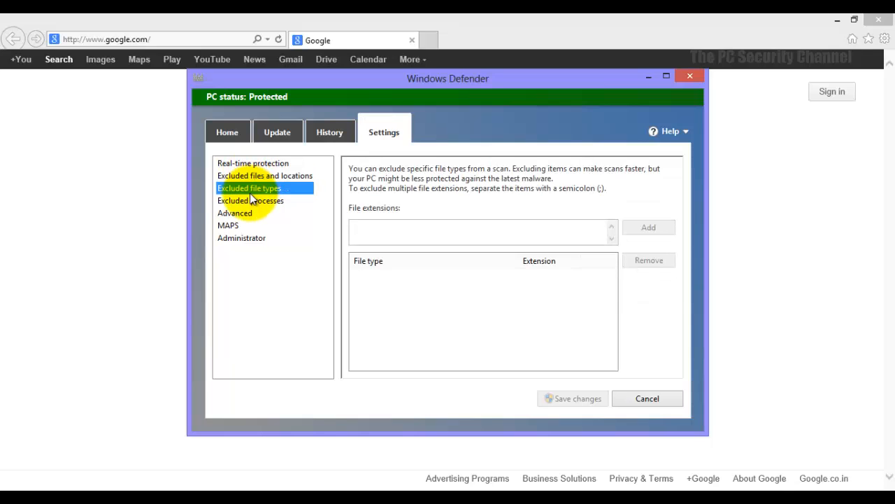
click(228, 224)
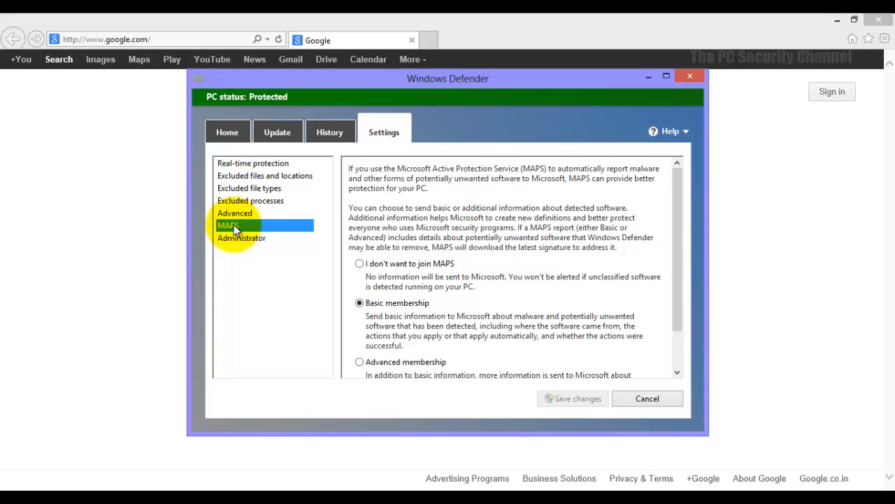
click(254, 163)
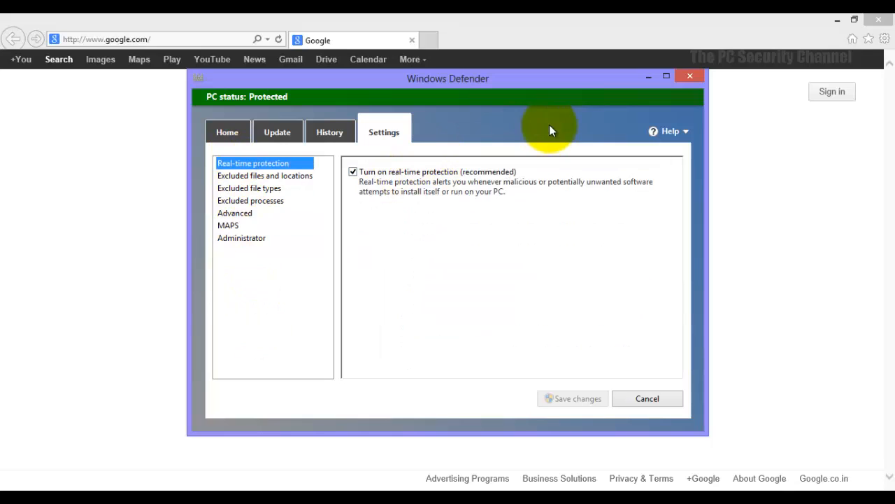
mouse_move(702, 78)
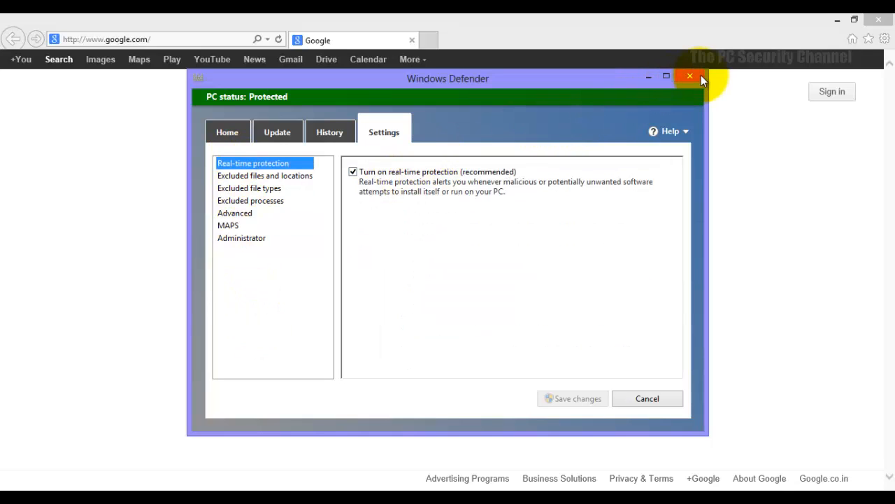
click(690, 76)
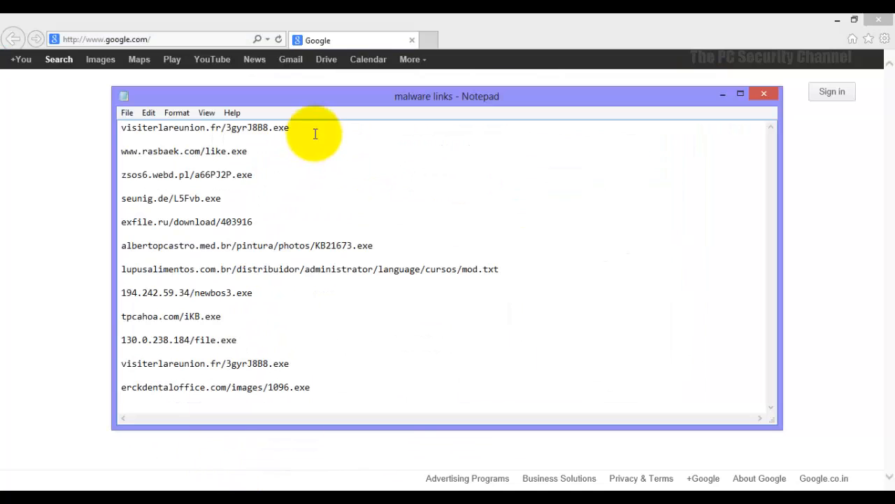
Load the first malware link in IE and attempt to run its a66P32P.exe download
triple_click(204, 126)
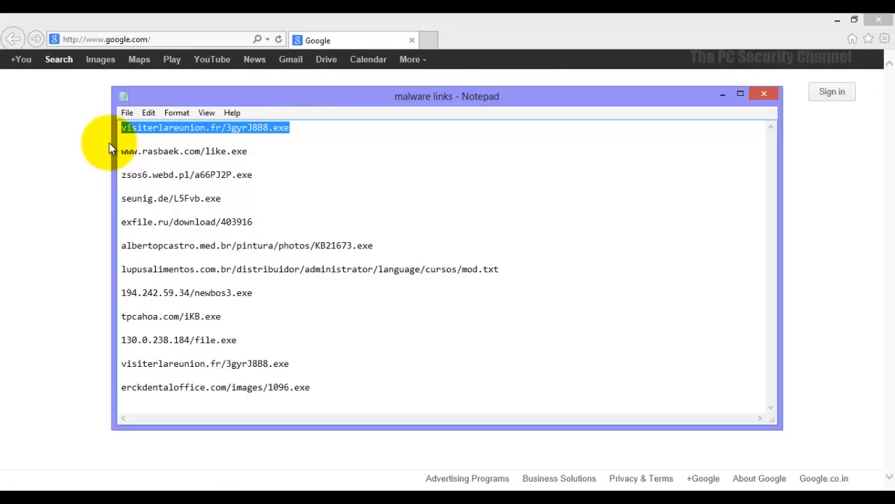
mouse_move(39, 156)
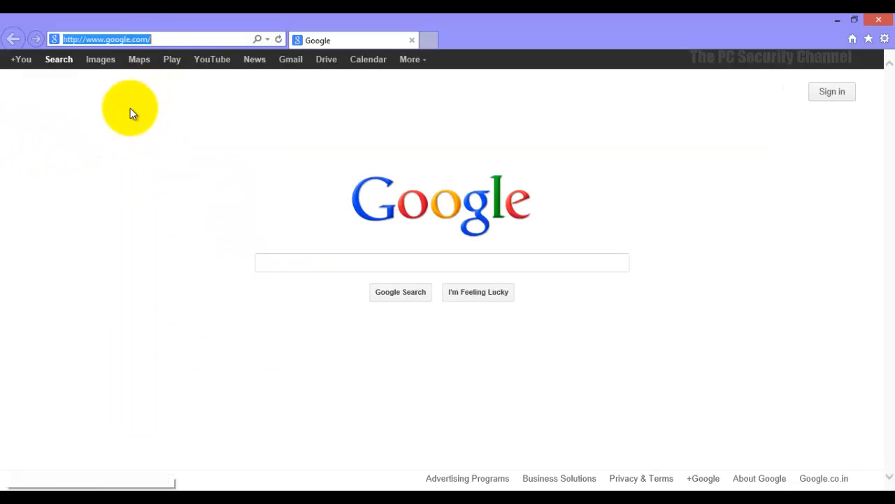
click(885, 40)
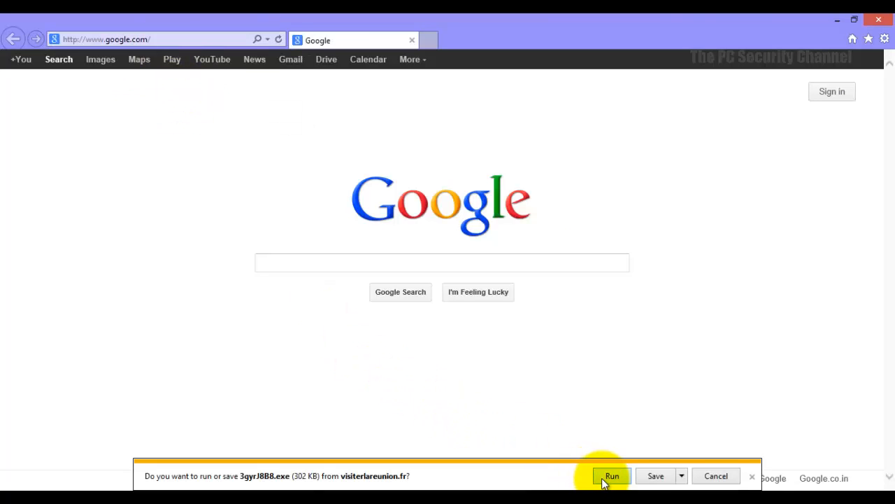
click(612, 475)
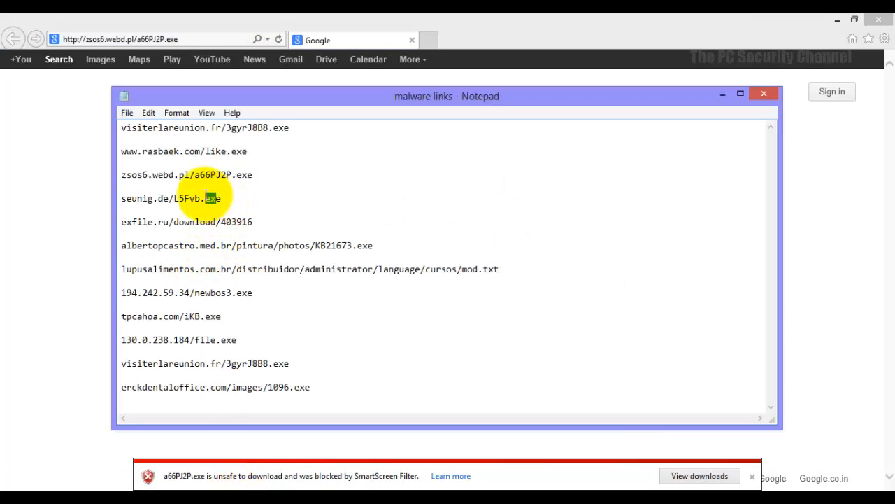
Load another malware link and view the downloads list from the SmartScreen bar
triple_click(170, 199)
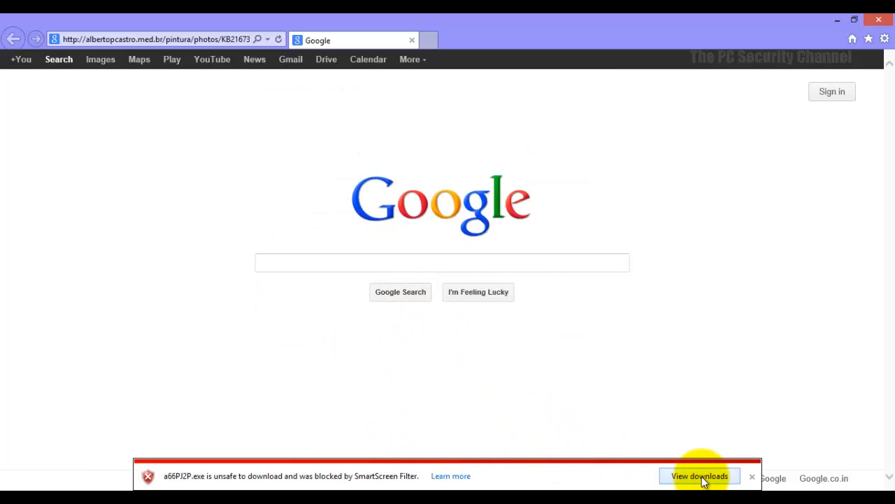
click(700, 476)
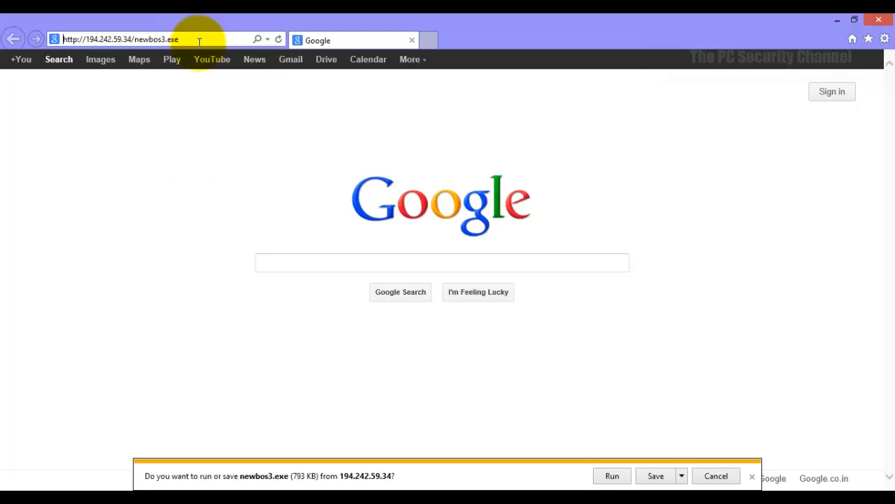
mouse_move(280, 406)
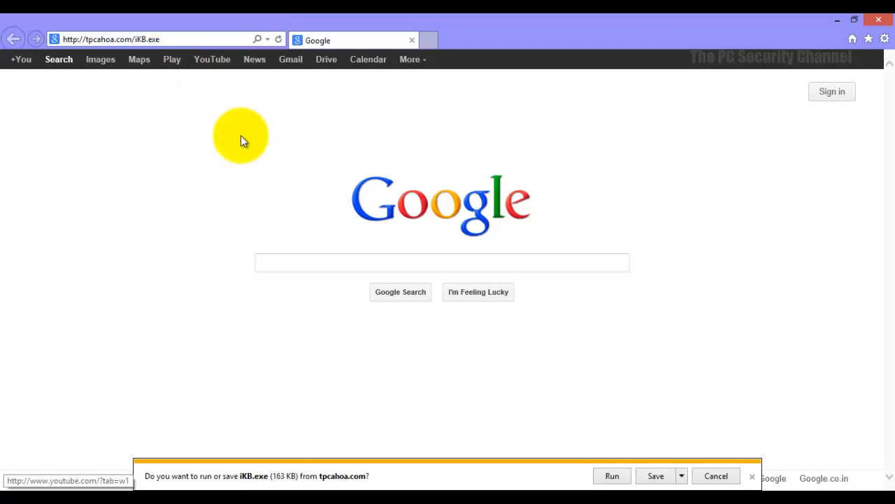
mouse_move(361, 324)
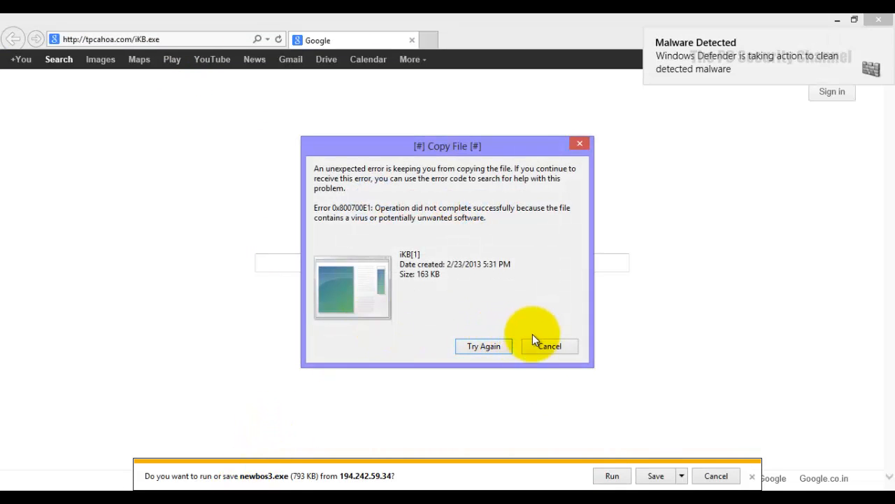
Cancel the infected-file copy error and attempt to run the downloaded newbos3.exe
click(548, 346)
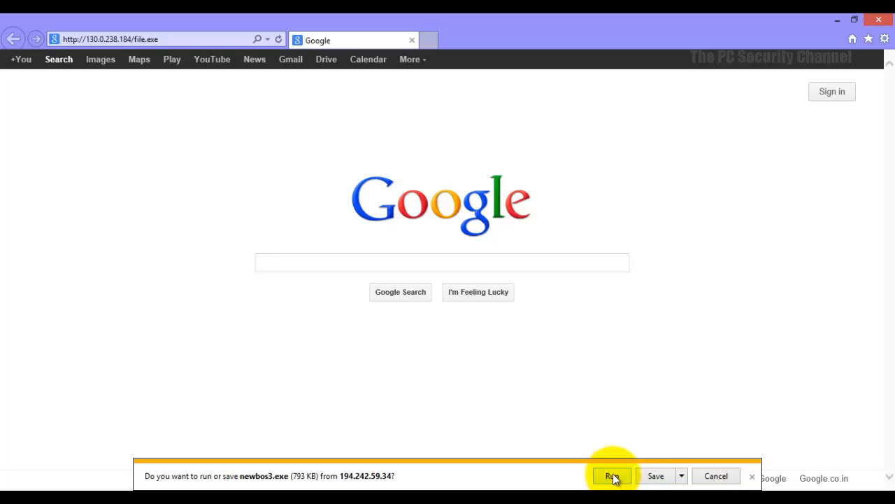
click(613, 476)
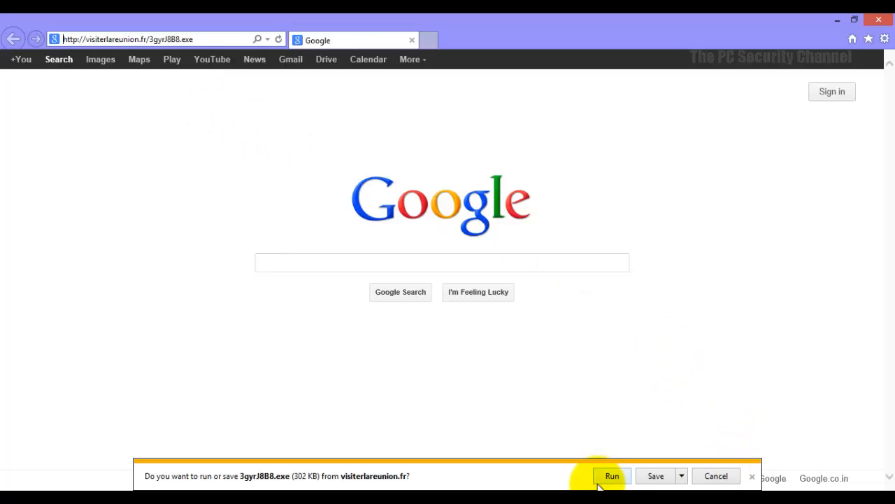
Attempt to run 3gyrJ8B8.exe and refuse twice when SmartScreen flags it unrecognised
click(611, 475)
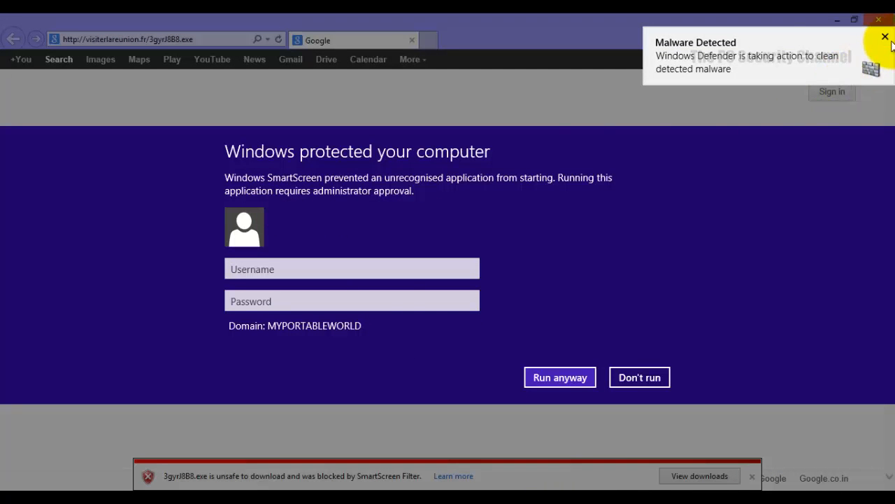
click(884, 36)
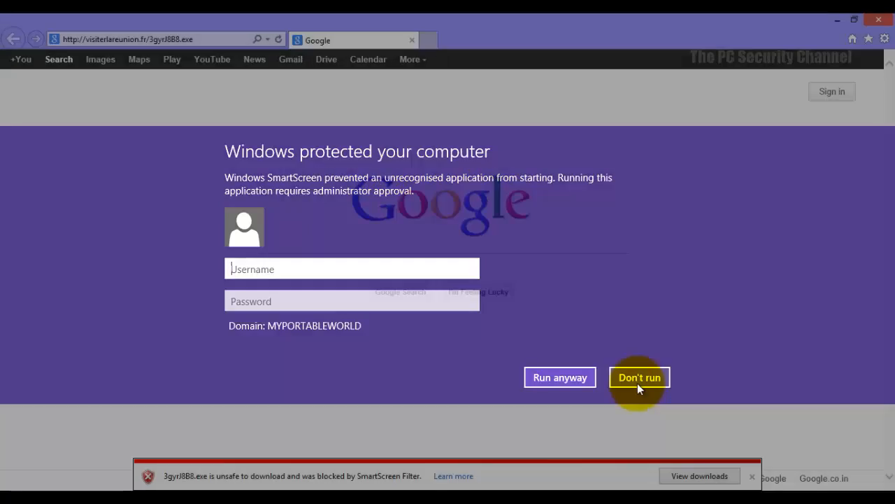
click(638, 378)
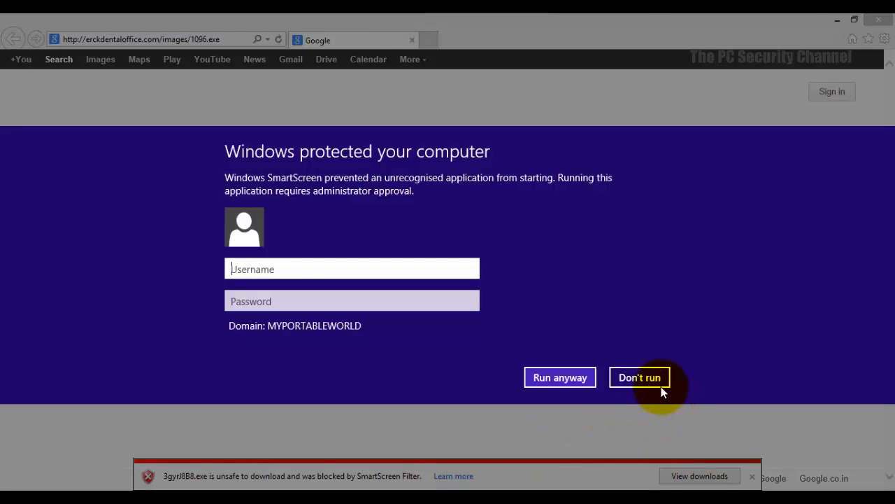
click(640, 377)
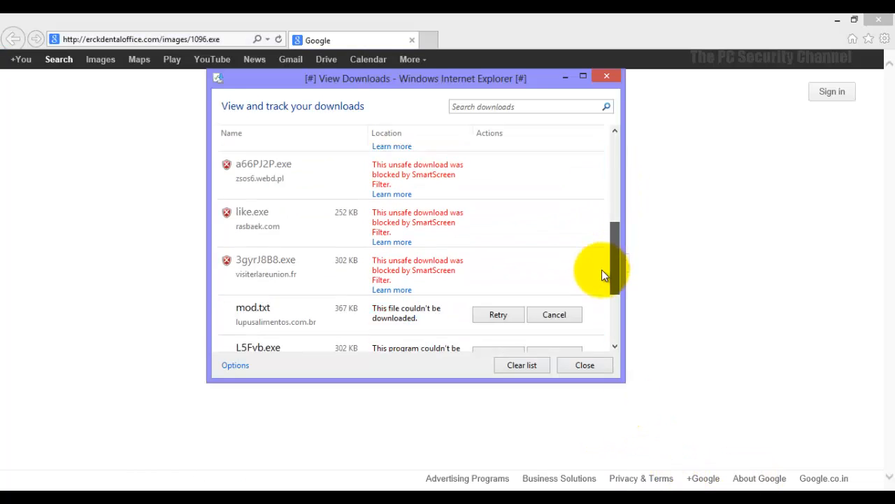
Review the blocked downloads list, then close it and Internet Explorer
scroll(down, 3)
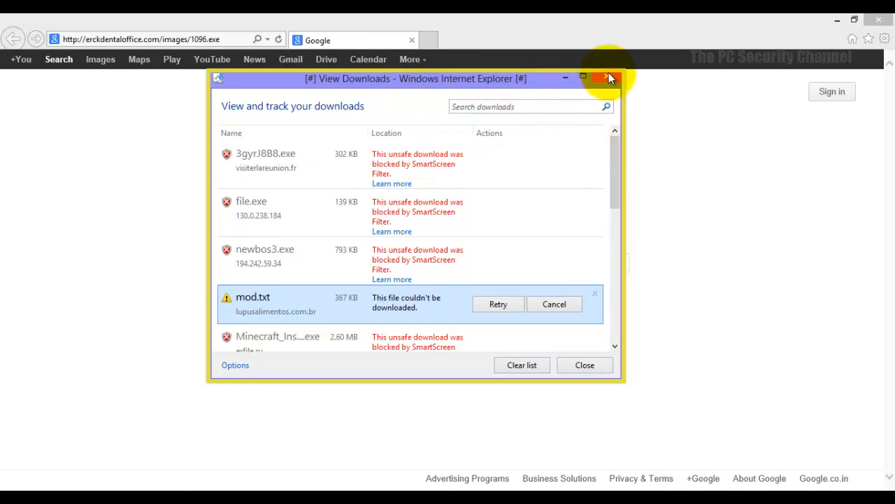
click(607, 79)
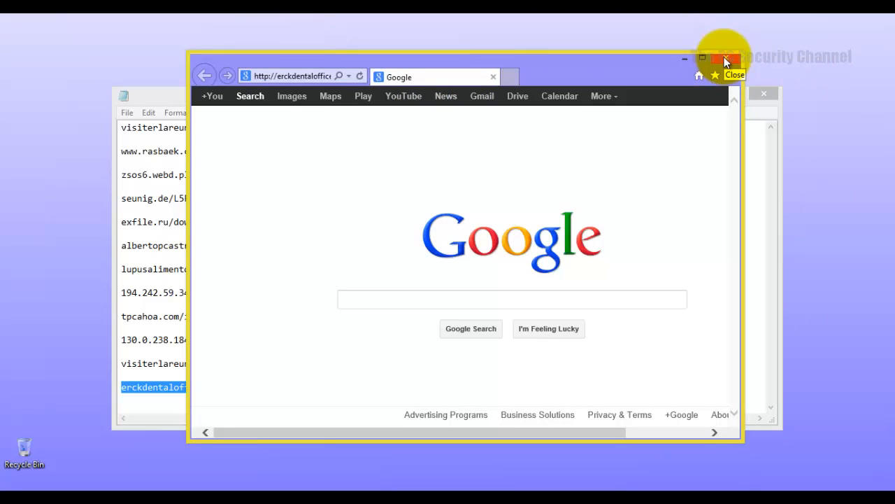
click(702, 59)
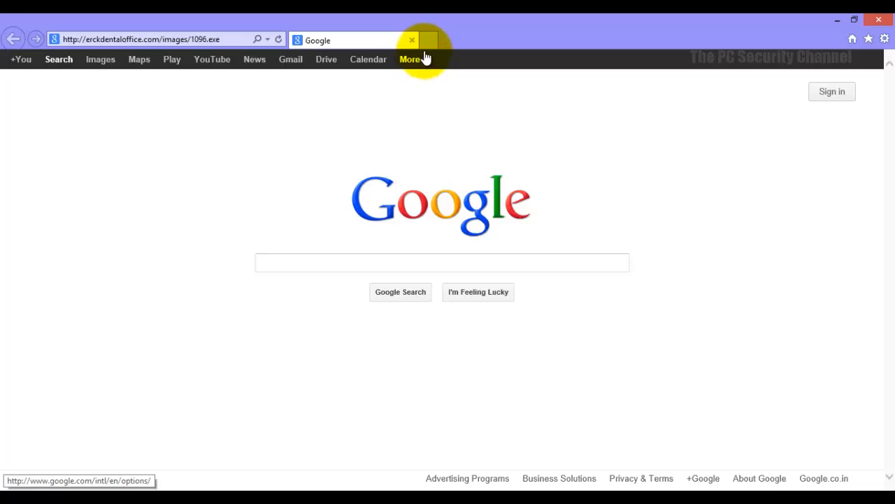
Reach Comodo's Firewall Protection page from the Comodo Frequent tile in a new tab
click(427, 39)
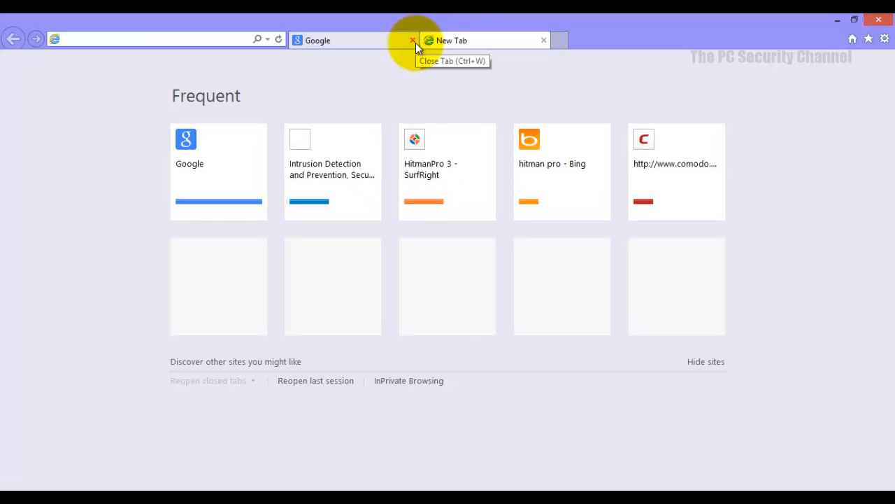
mouse_move(643, 193)
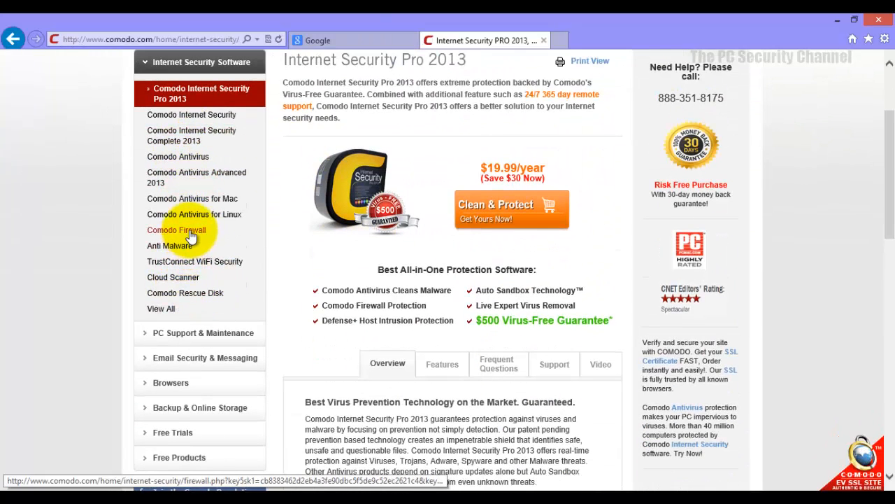
click(177, 229)
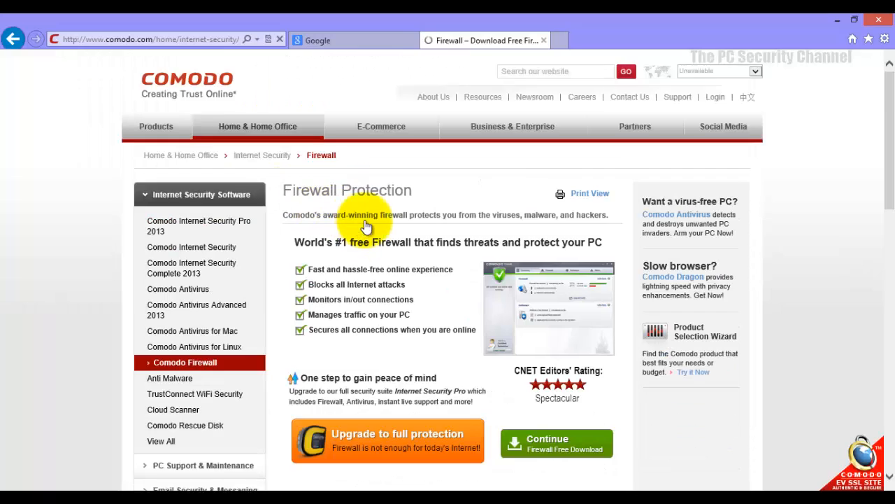
scroll(down, 3)
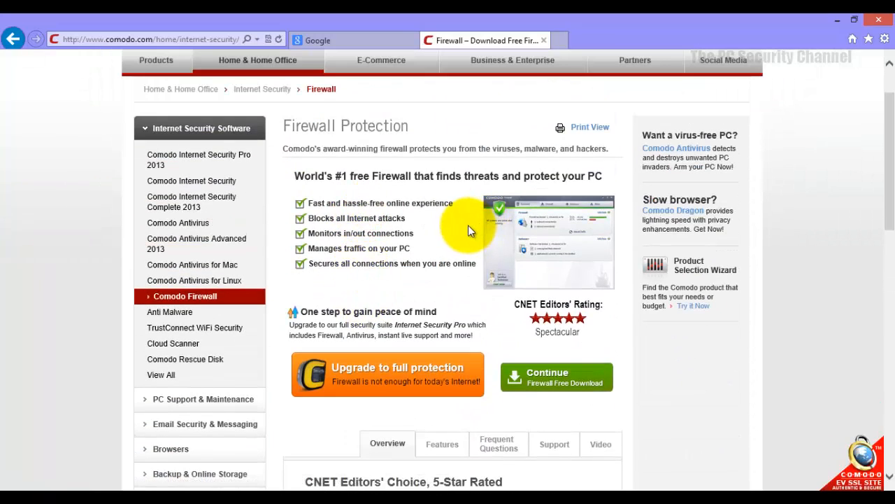
mouse_move(434, 210)
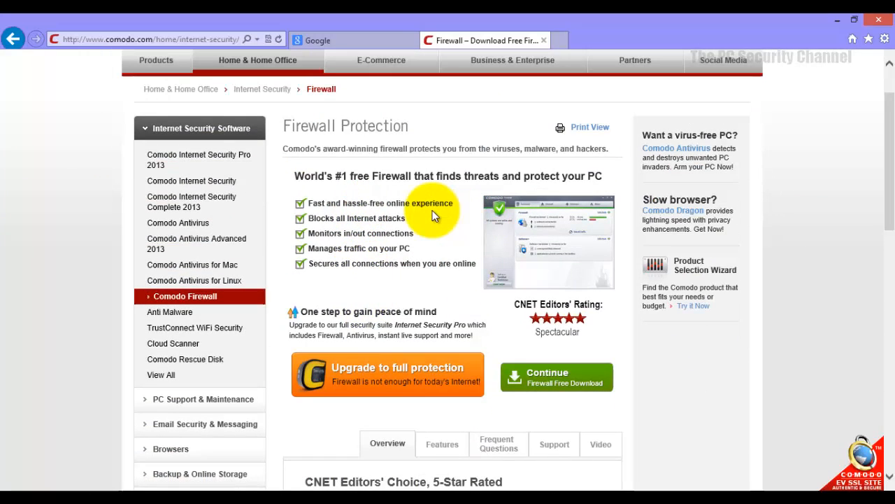
scroll(down, 3)
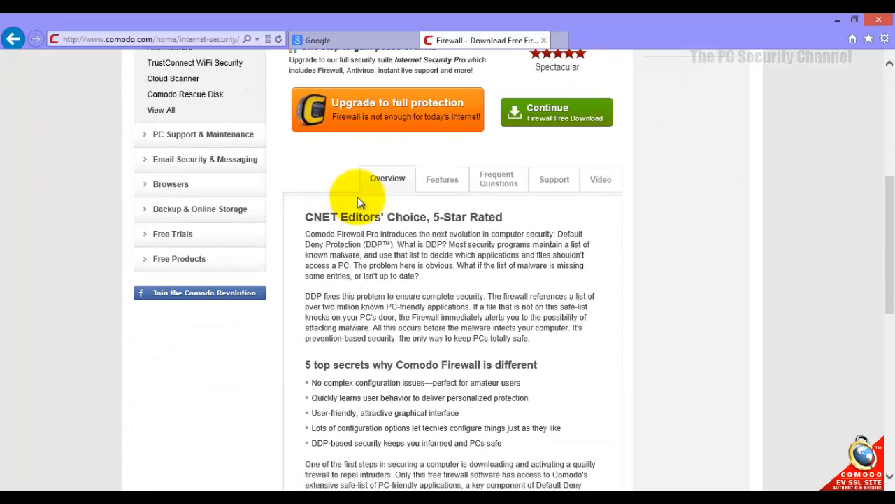
mouse_move(782, 138)
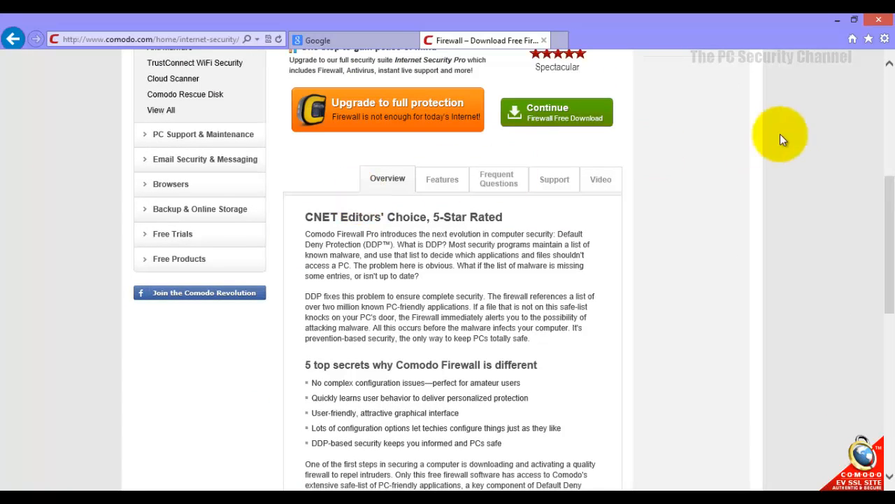
mouse_move(784, 89)
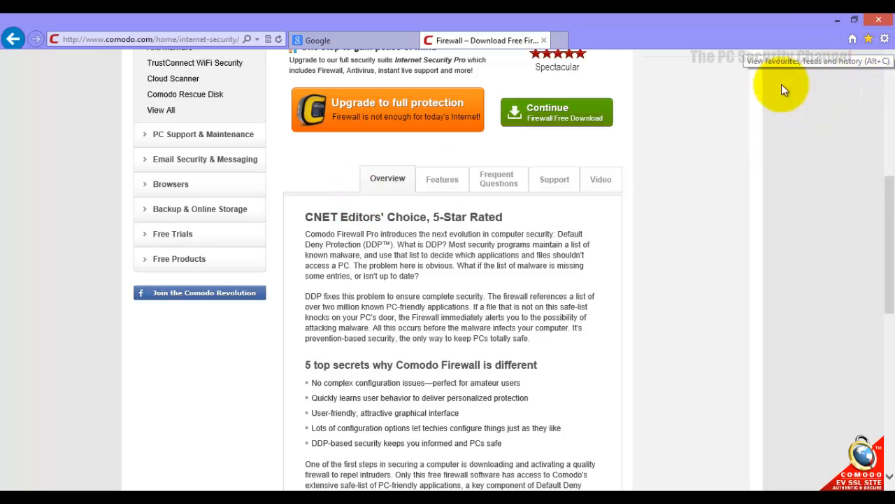
mouse_move(113, 428)
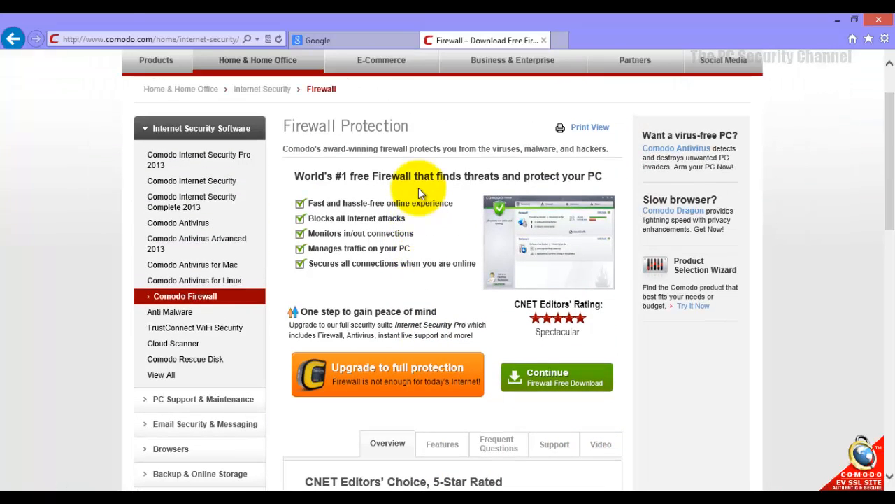
mouse_move(403, 195)
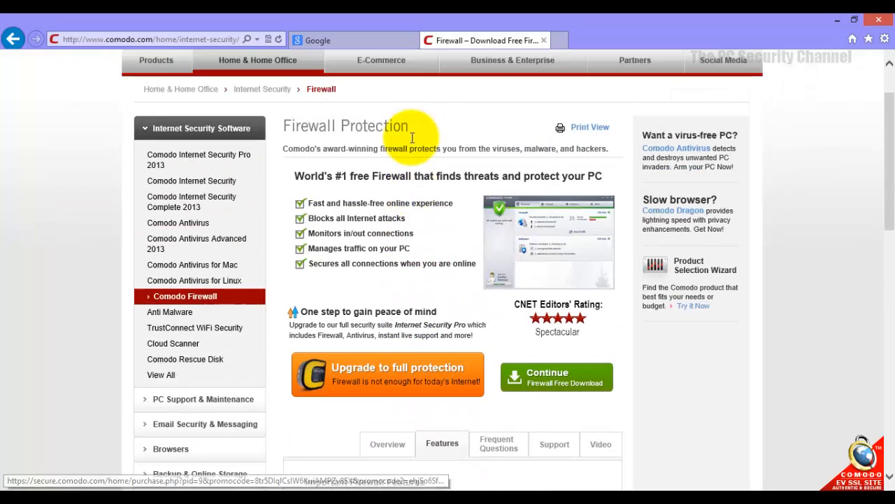
mouse_move(543, 39)
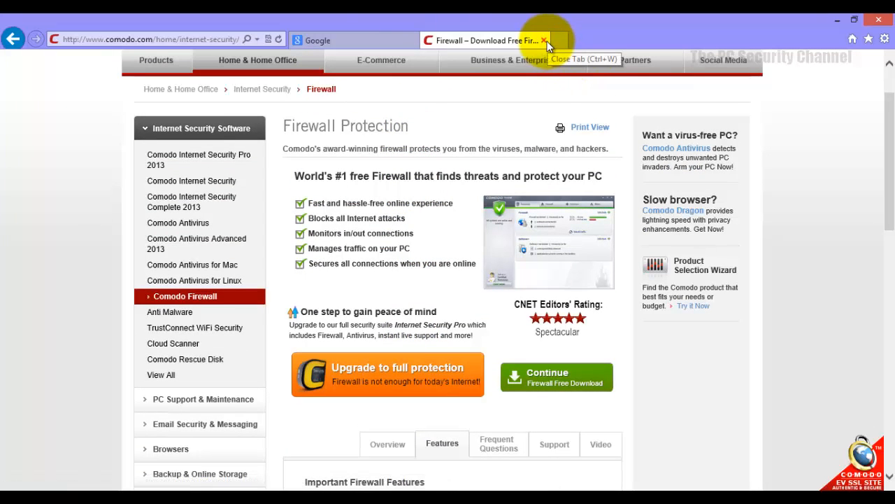
Visit Privacyware's Privatefirewall product home page, then close it and the Comodo page
click(542, 39)
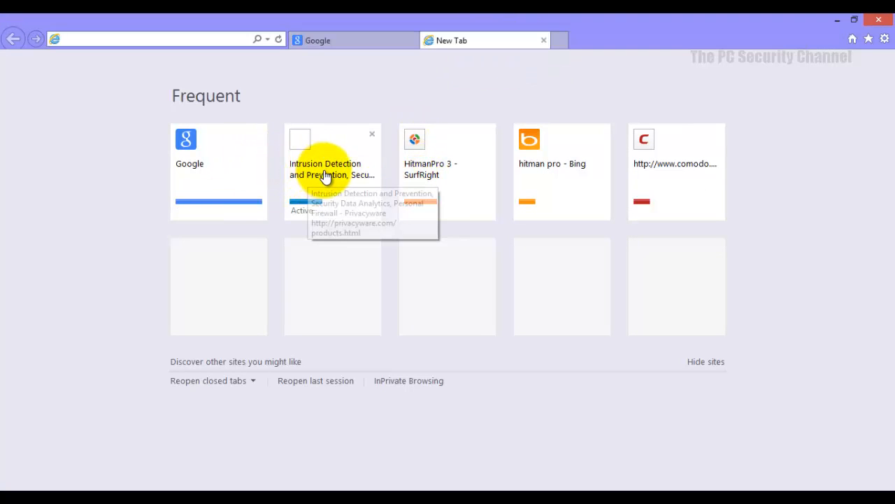
click(333, 168)
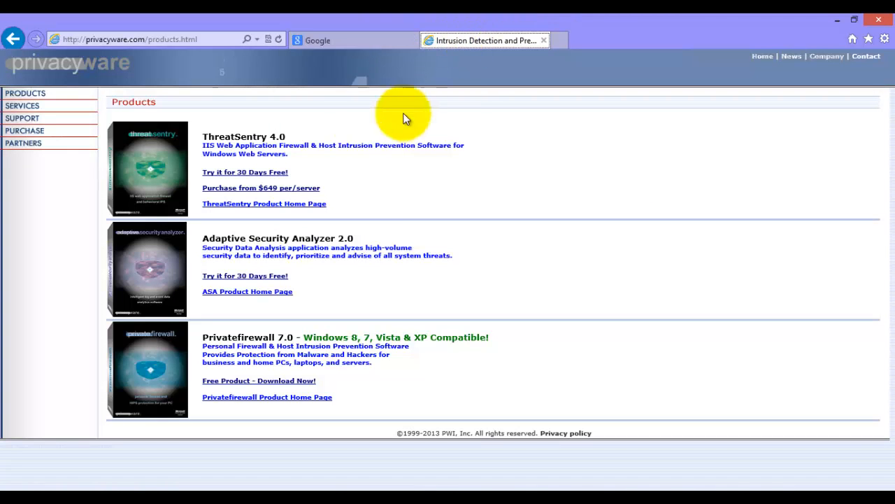
mouse_move(263, 381)
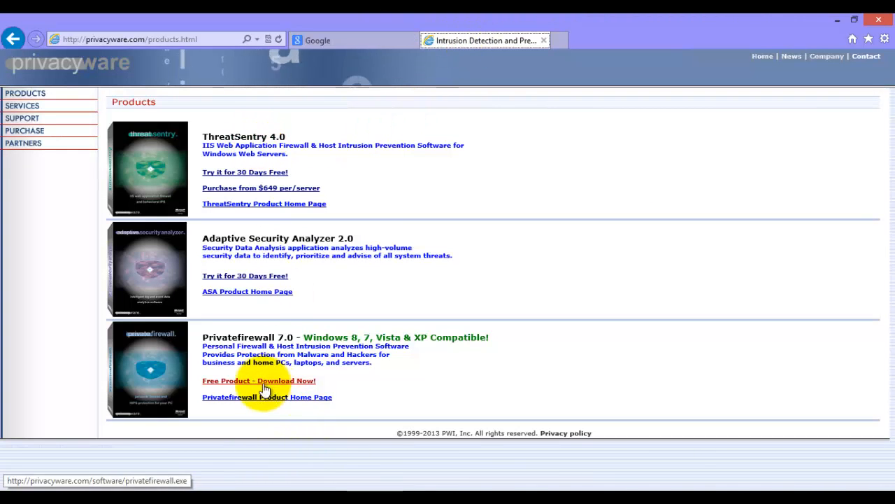
mouse_move(296, 403)
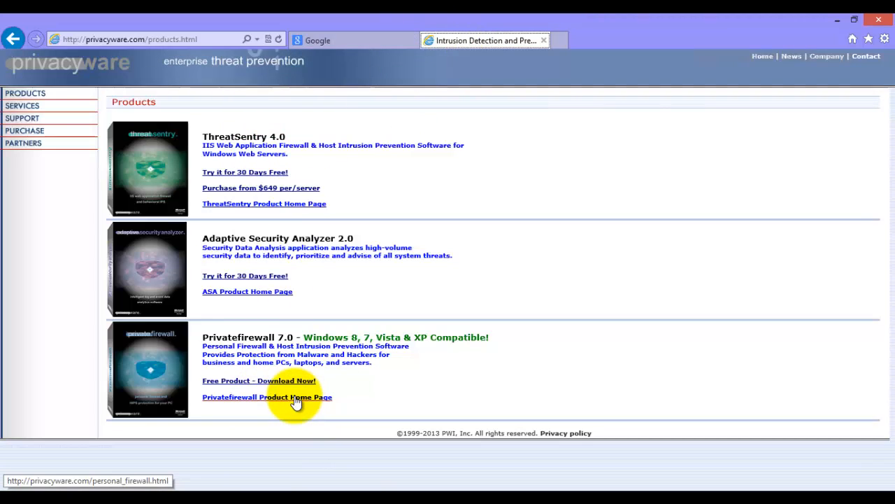
click(267, 397)
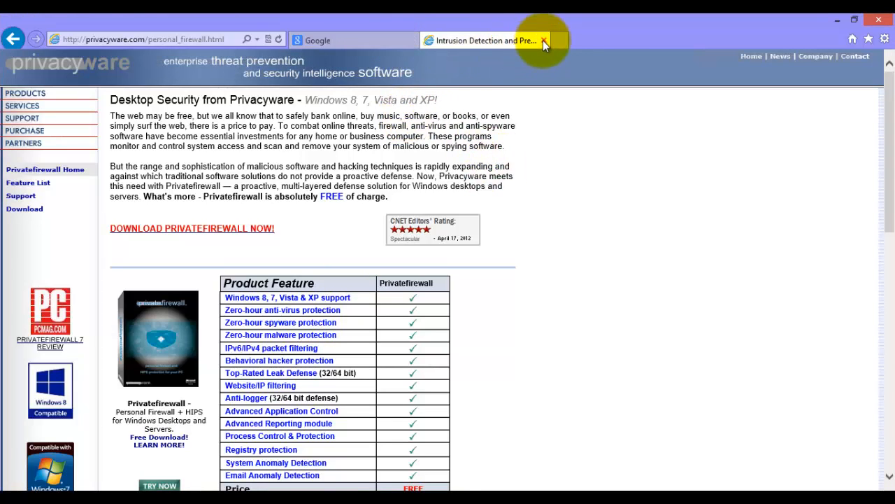
click(544, 39)
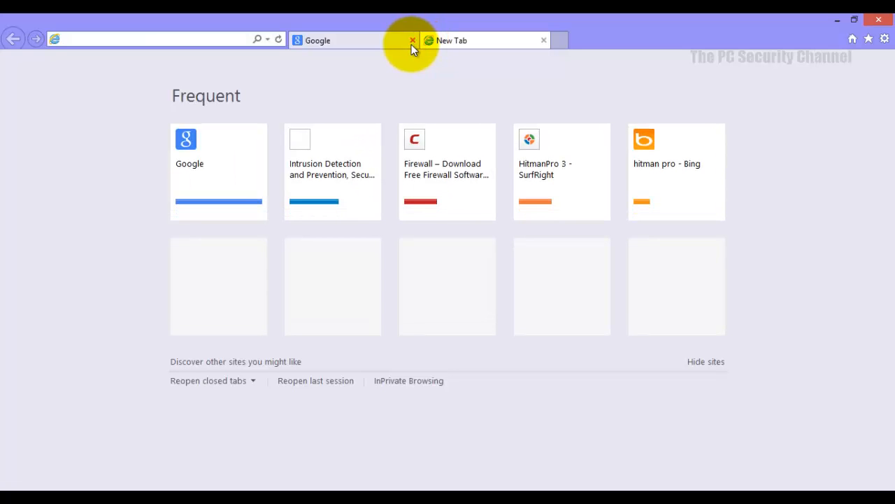
Show SurfRight's HitmanPro 3 malware scanner page with an empty new tab beside it
click(411, 39)
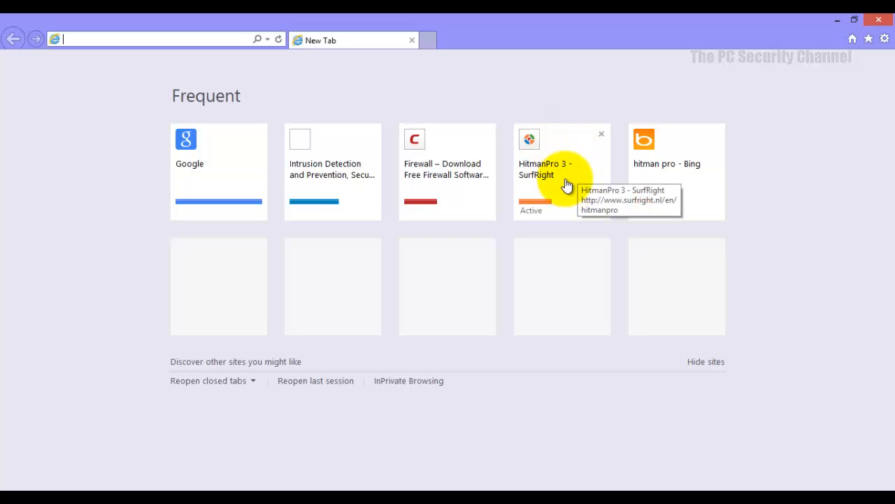
click(562, 171)
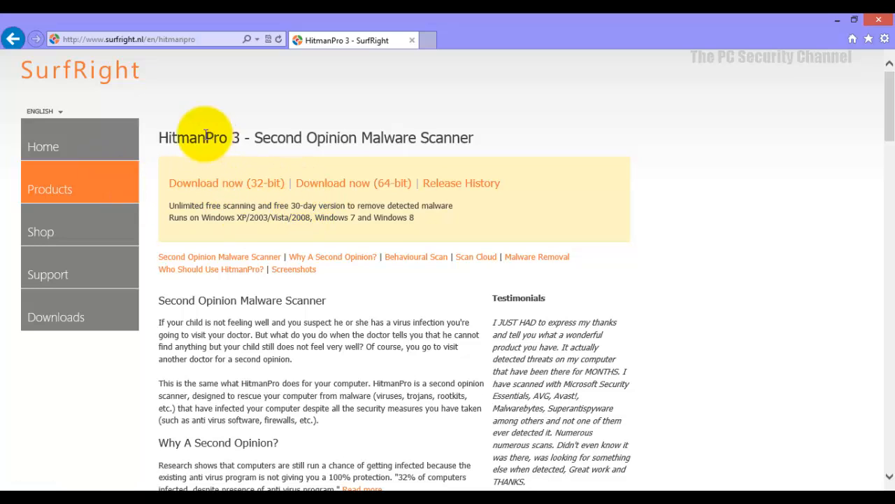
mouse_move(245, 189)
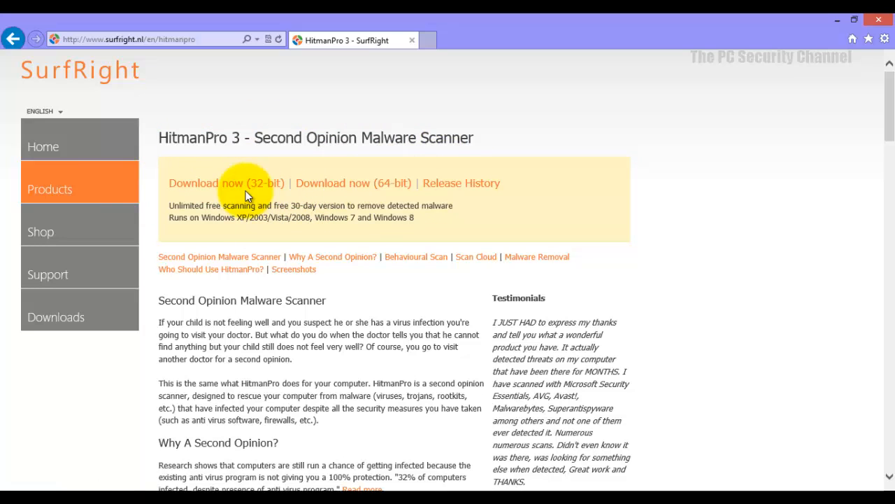
scroll(down, 3)
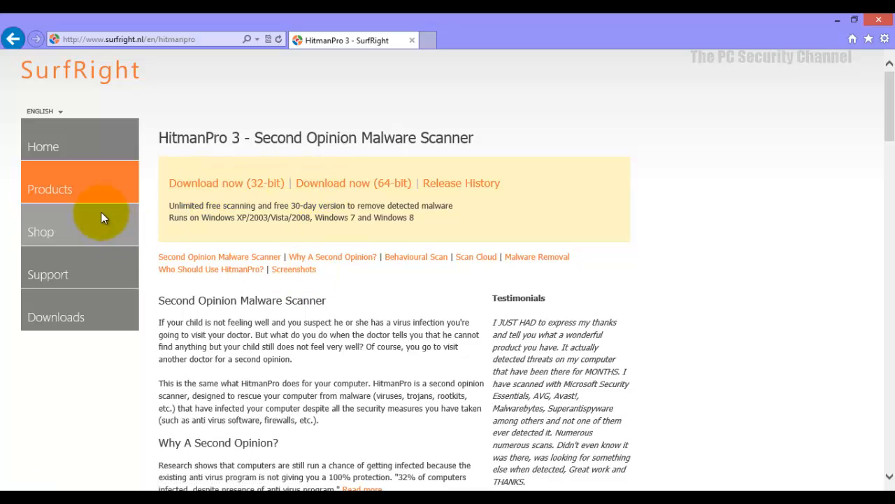
mouse_move(255, 203)
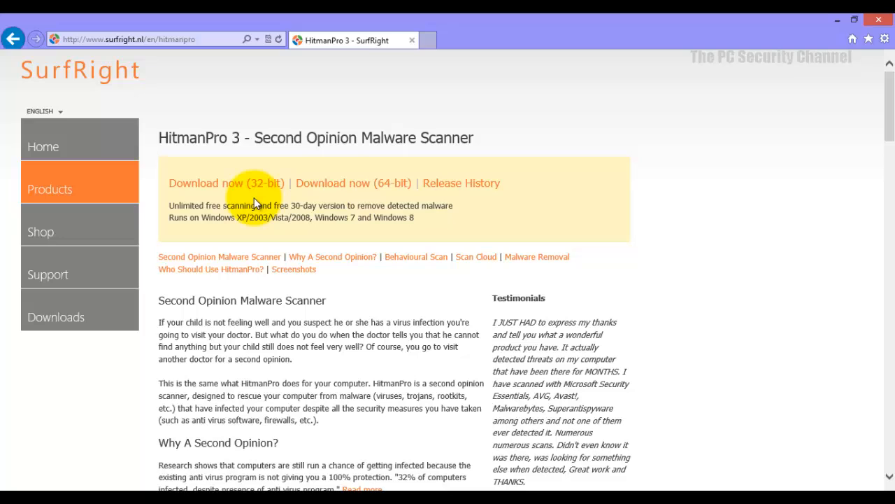
mouse_move(263, 204)
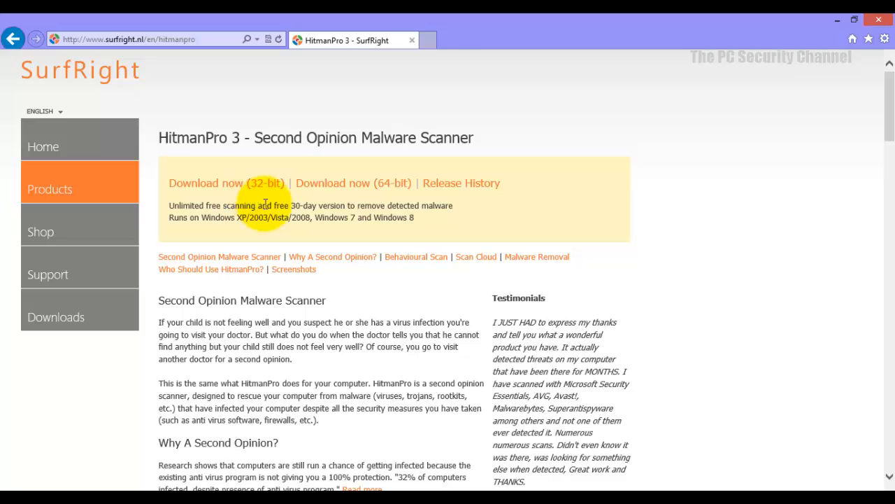
mouse_move(428, 39)
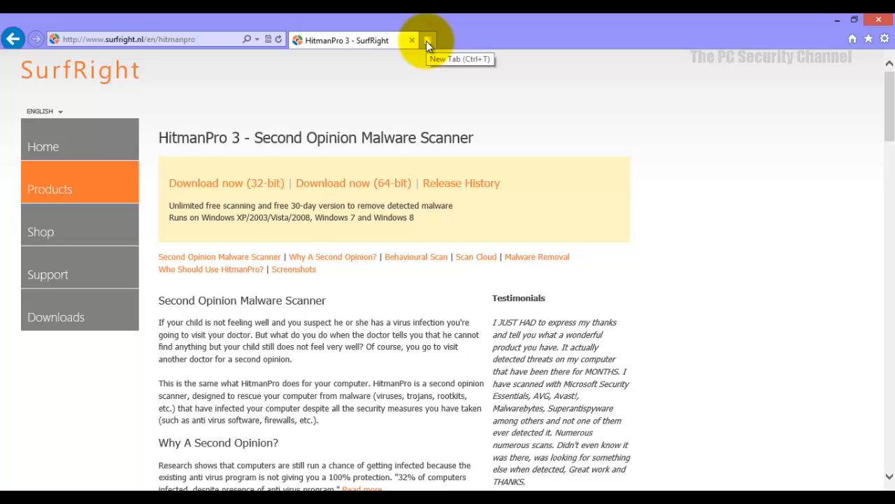
click(428, 39)
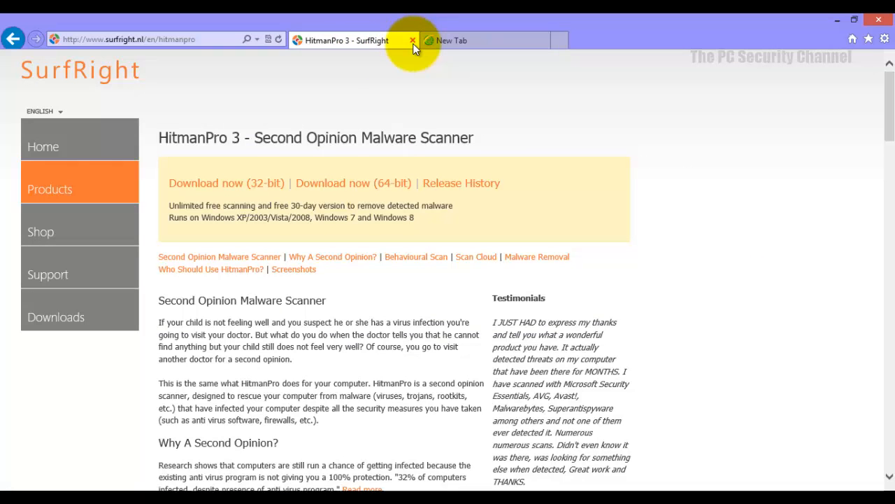
mouse_move(413, 39)
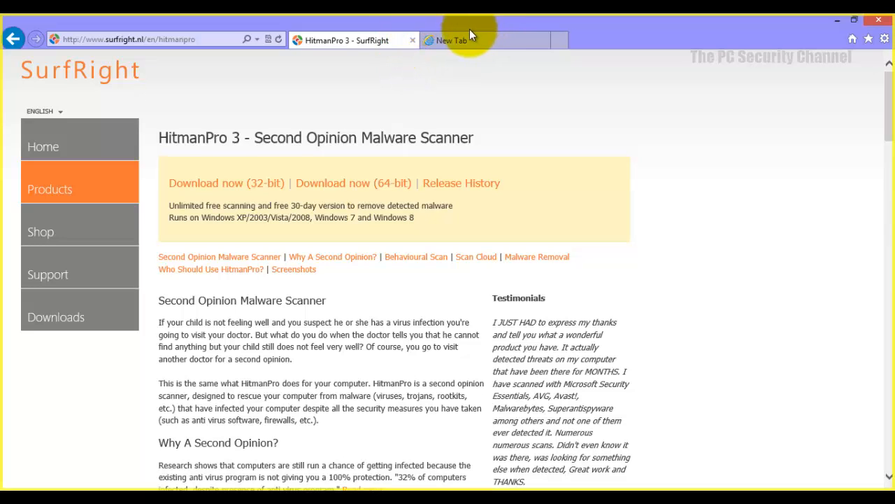
mouse_move(413, 39)
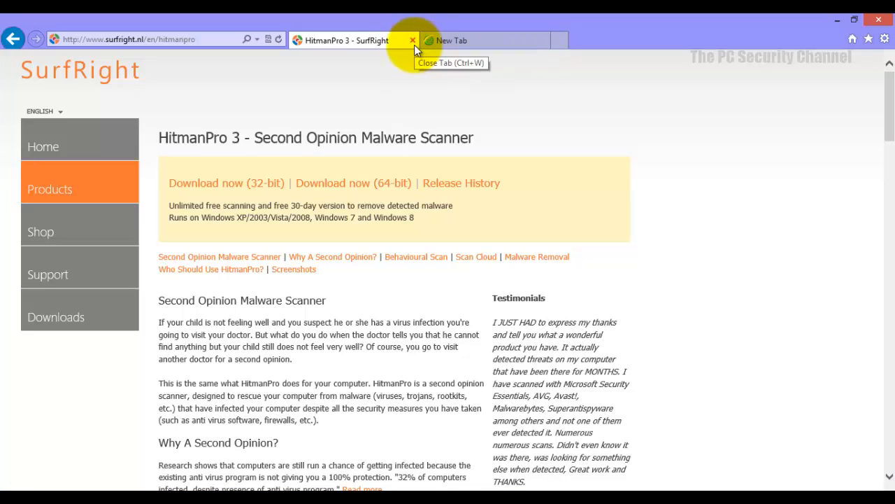
Close the HitmanPro page and the Notepad malware-links file, leaving the desktop
click(412, 40)
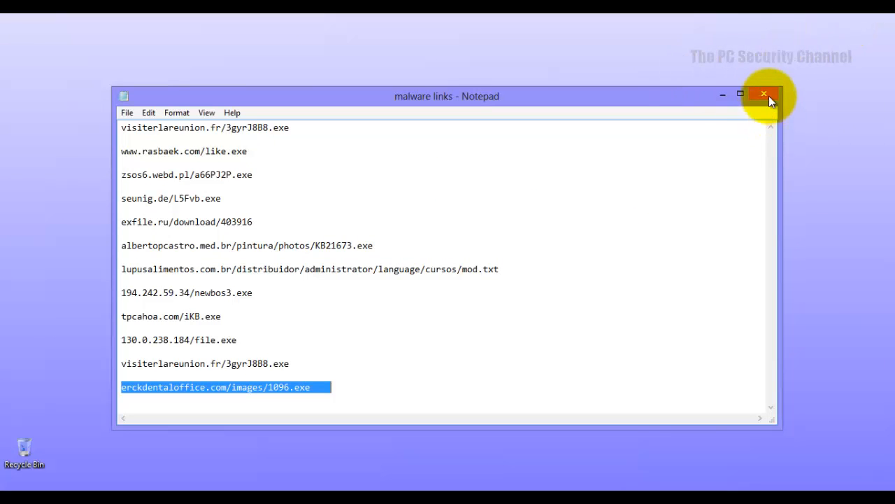
click(764, 94)
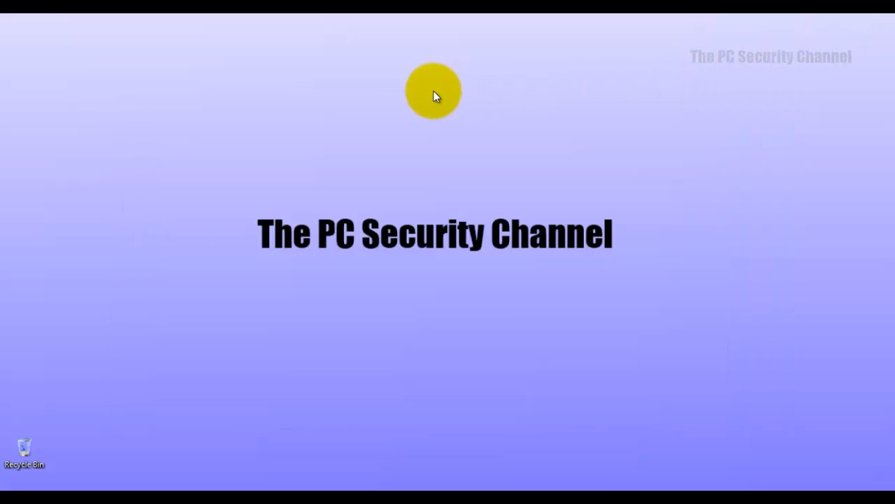